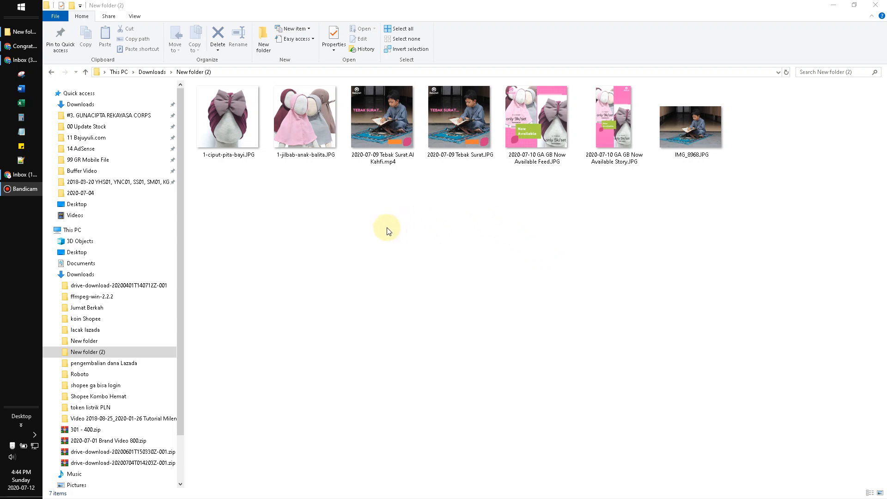
mouse_move(290, 199)
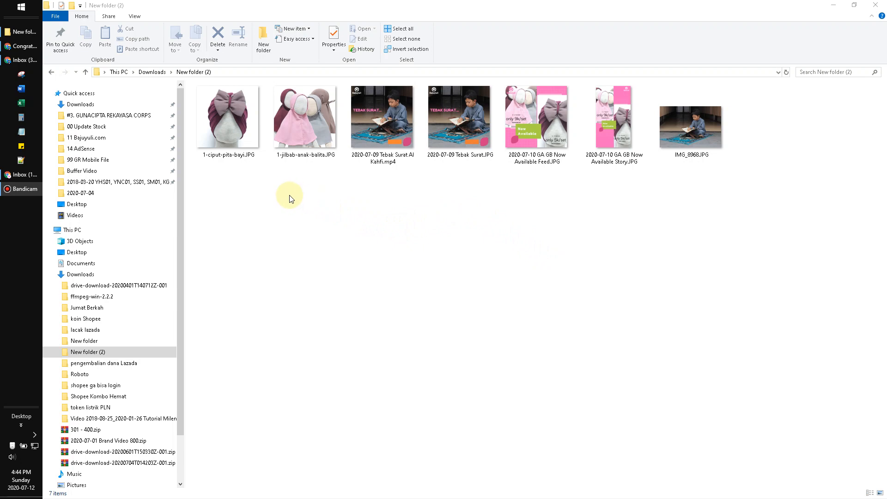
mouse_move(252, 169)
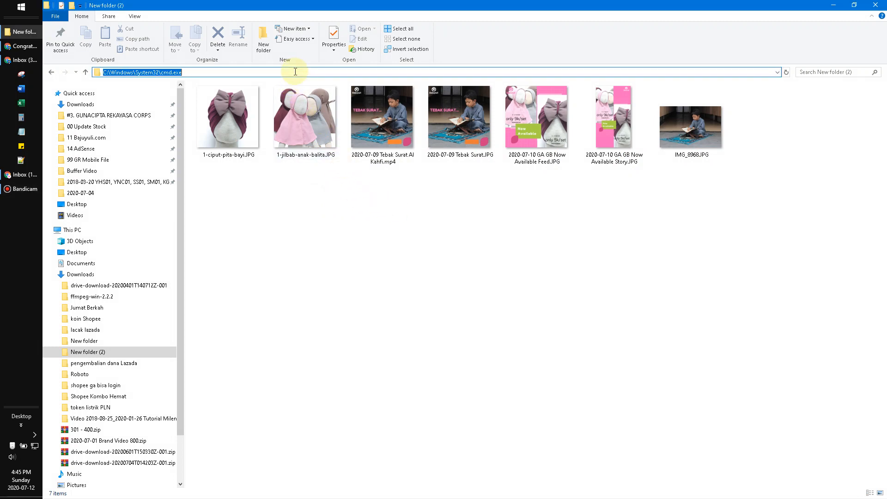
text(cmd)
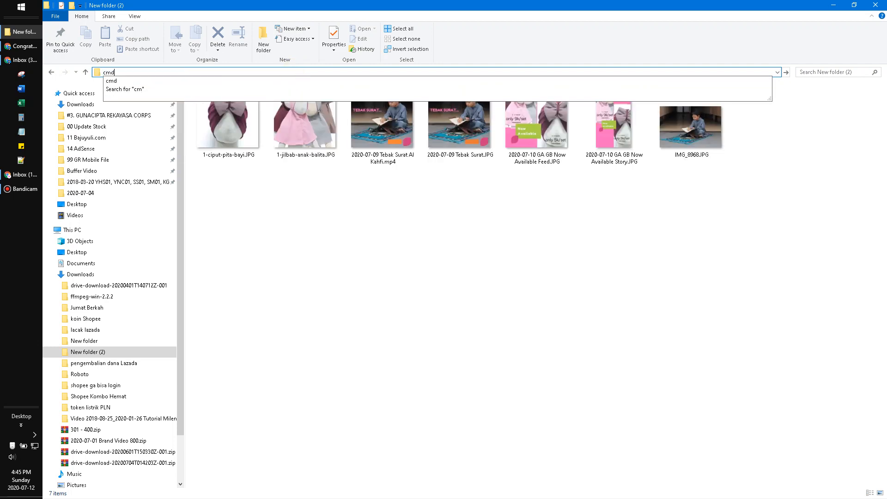
text(d)
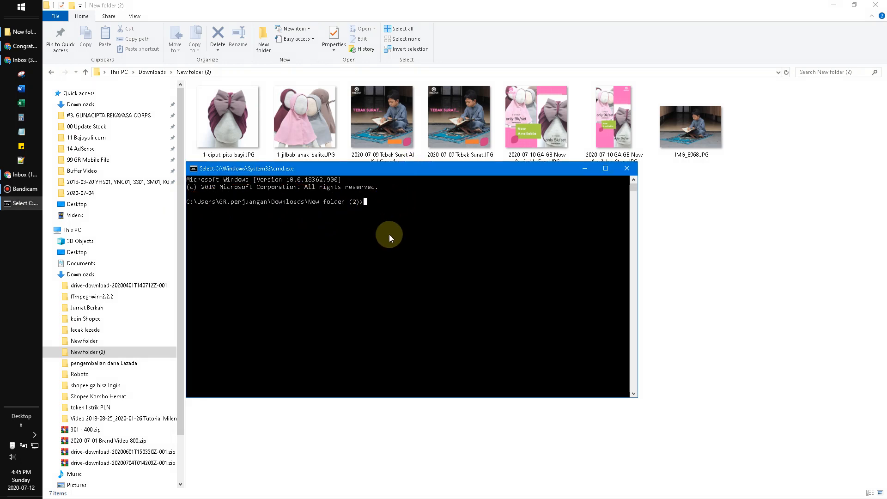
text(rename *.)
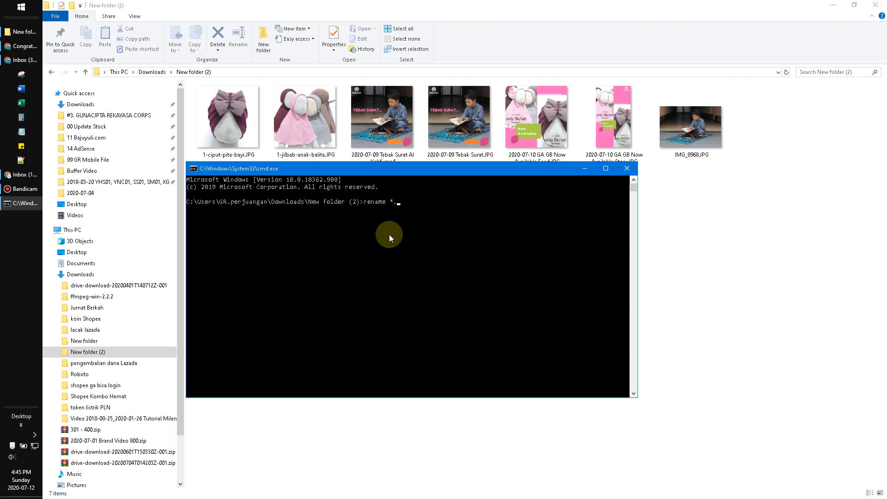
text(JPG)
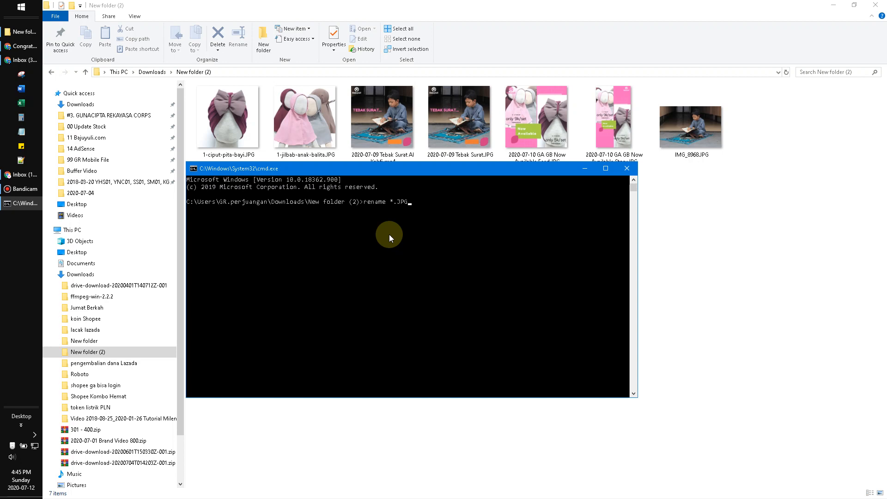
text(*)
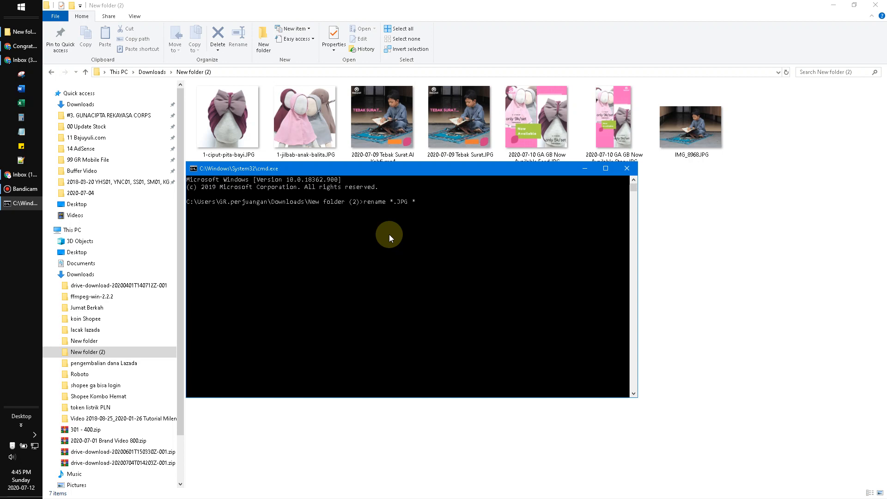
text(.j)
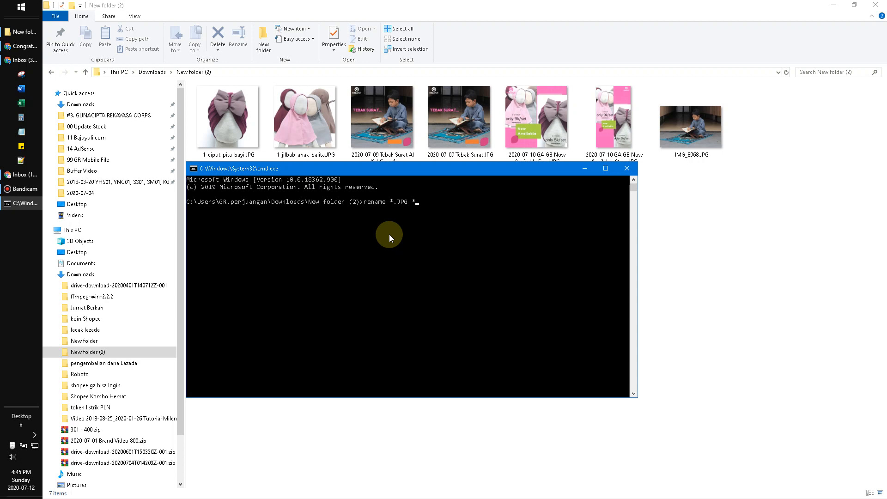
text(jpg)
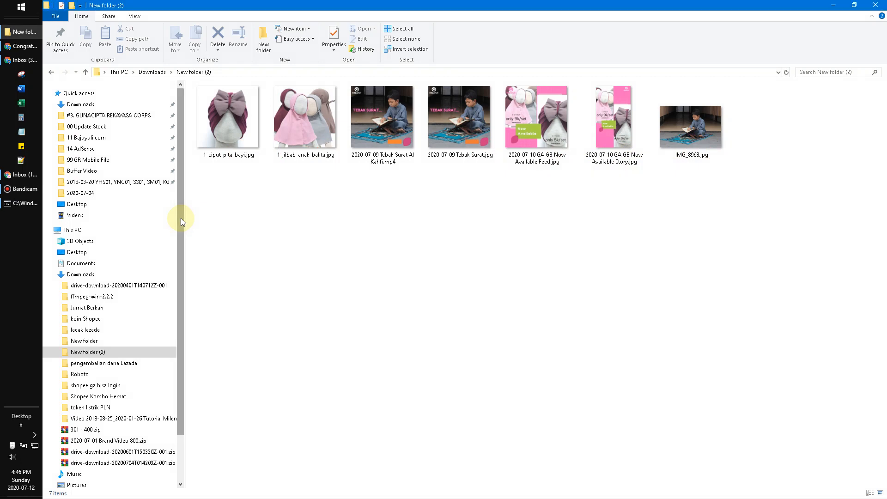
scroll(down, 3)
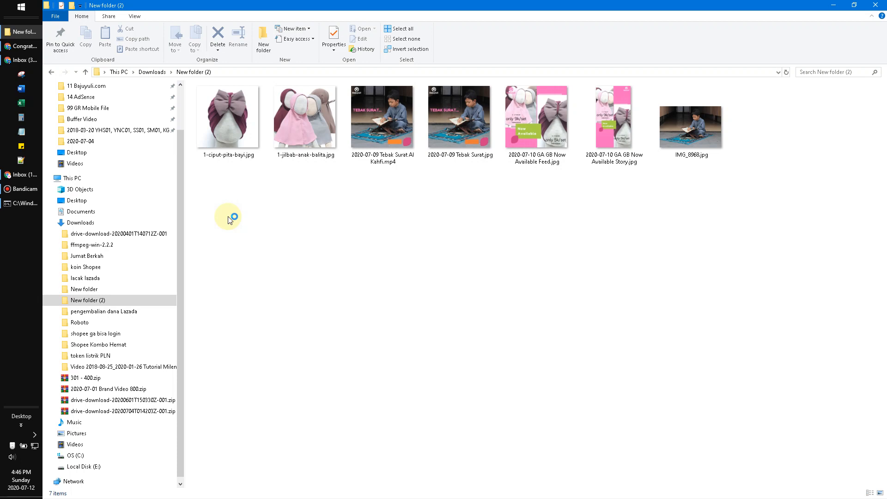
mouse_move(230, 219)
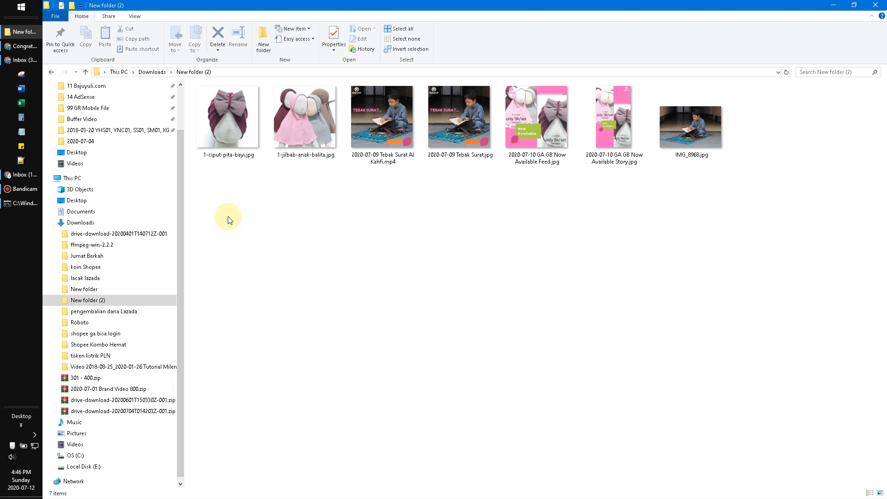